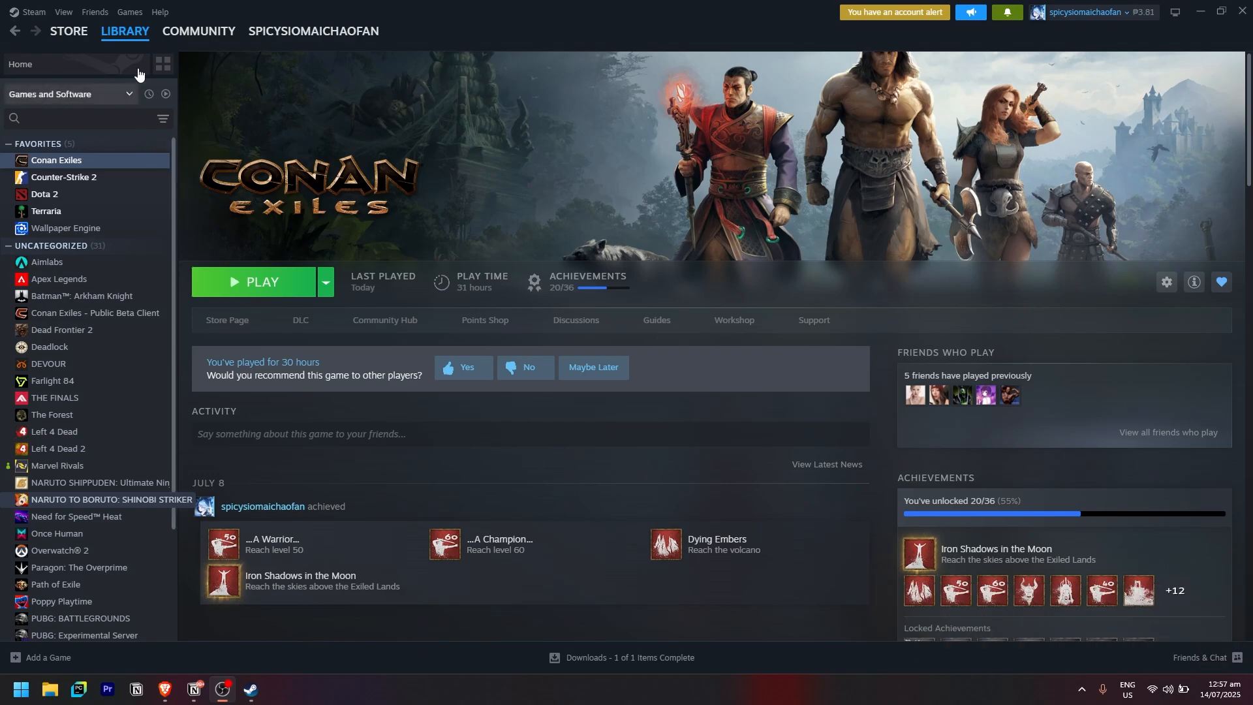
pyautogui.moveTo(102, 160)
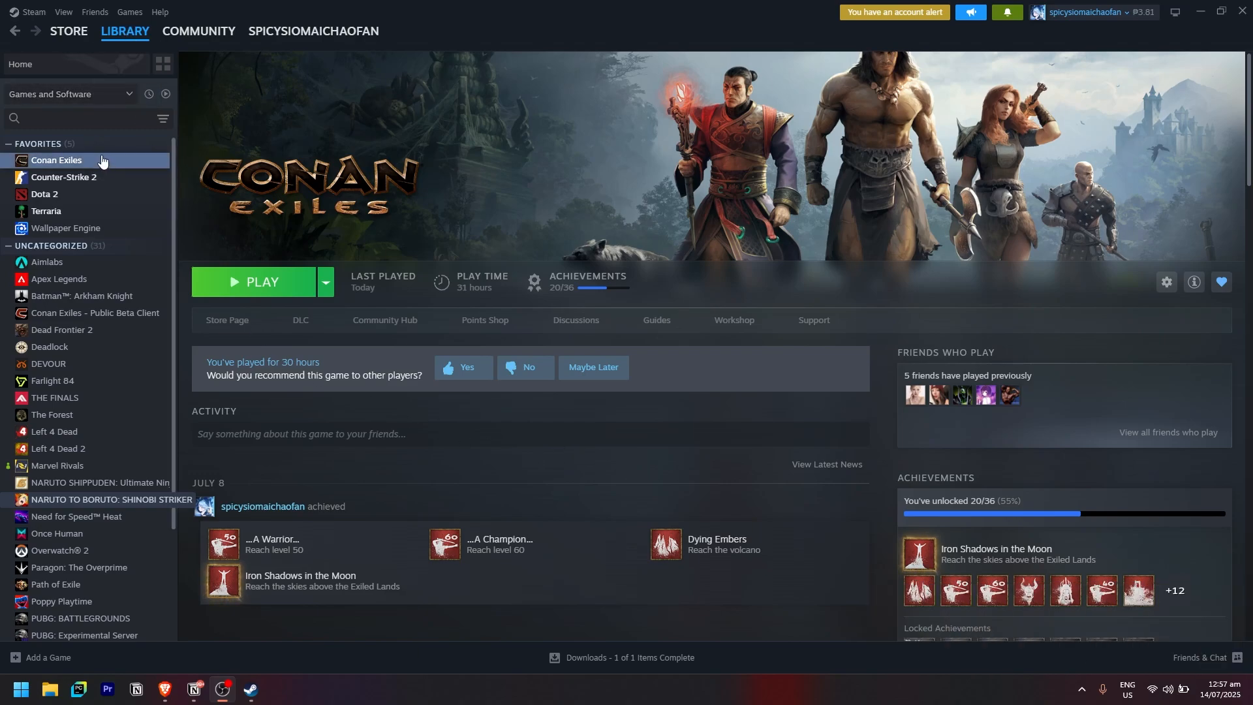
# Browse Conan Exiles' local files via its Manage menu in the Steam library
pyautogui.rightClick(56, 159)
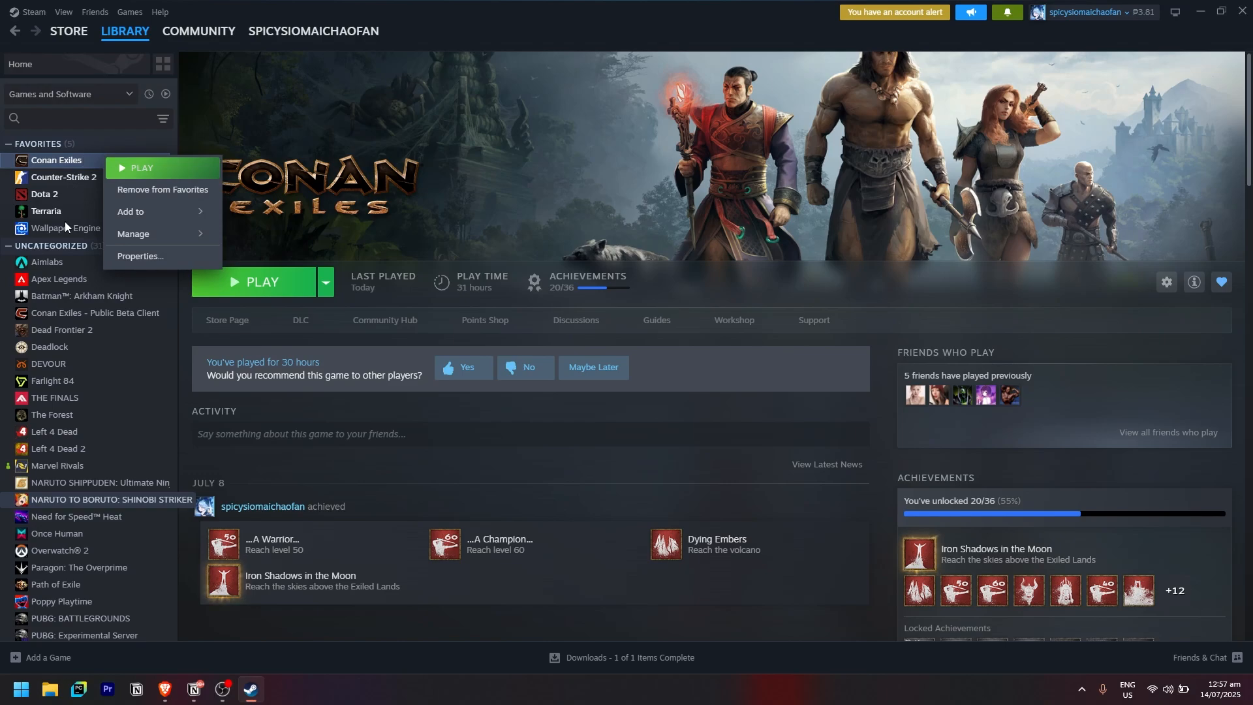
pyautogui.moveTo(133, 234)
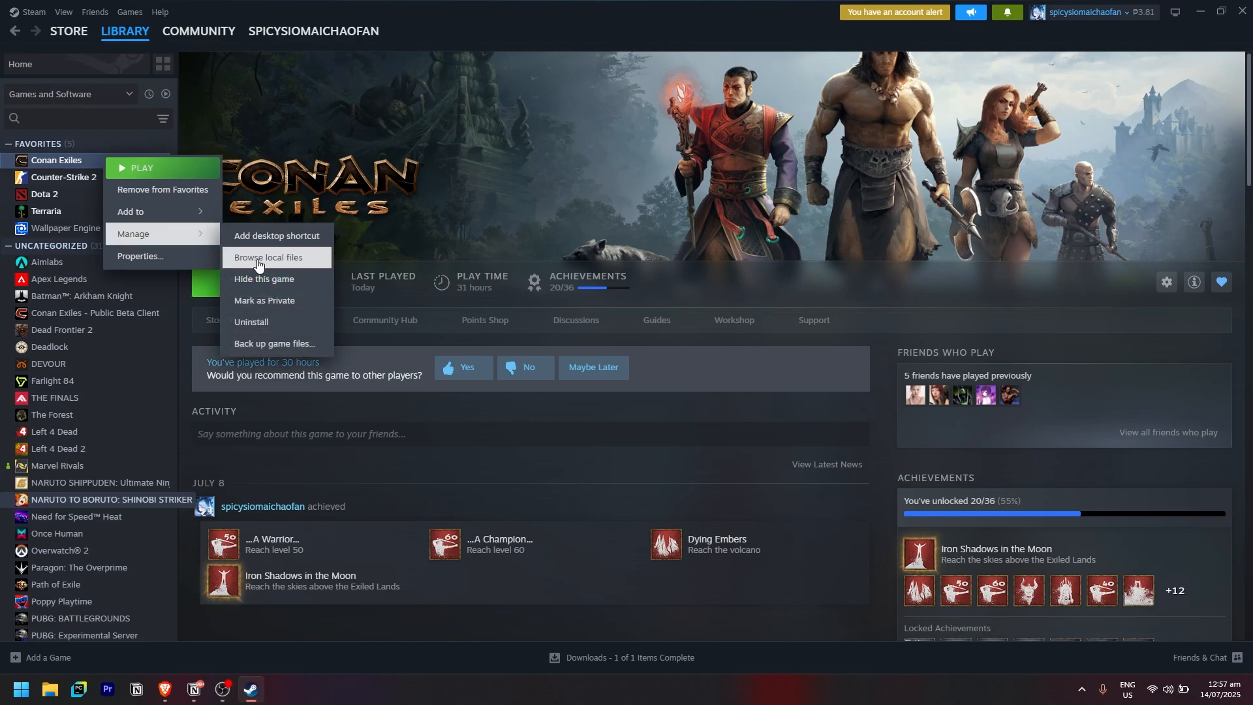
pyautogui.click(267, 257)
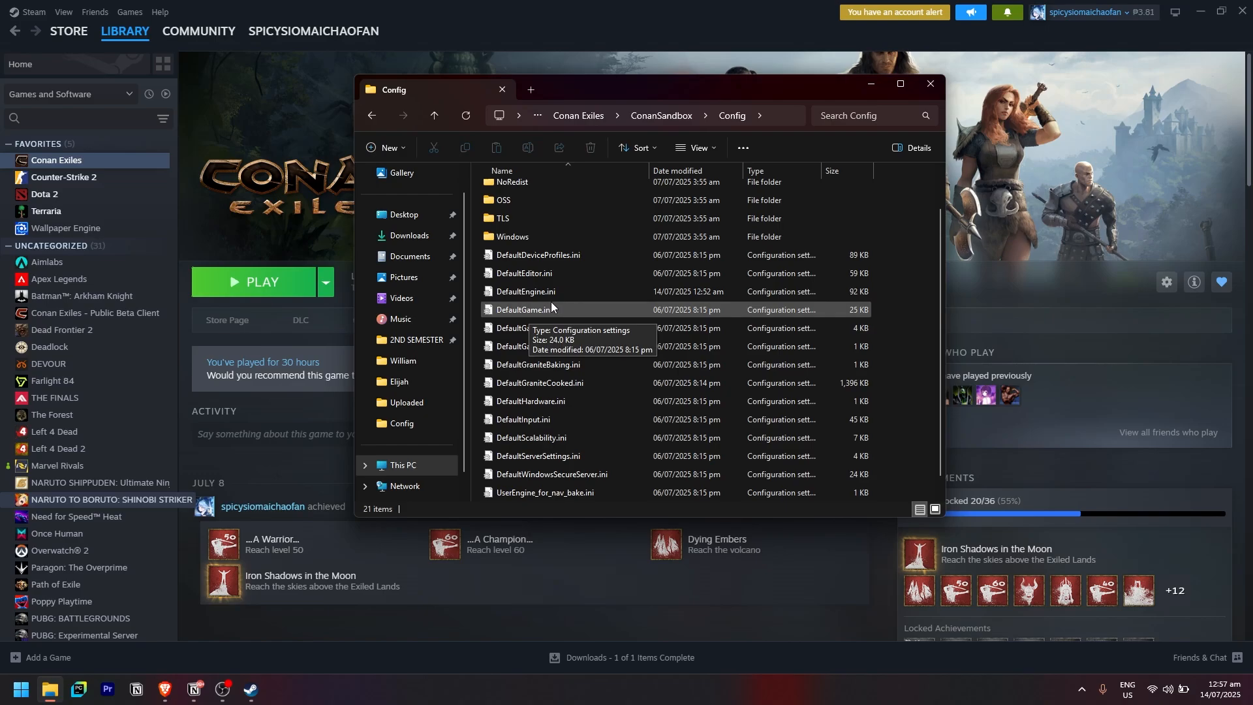
# Open DefaultGame.ini from the ConanSandbox Config folder in Notepad
pyautogui.click(524, 310)
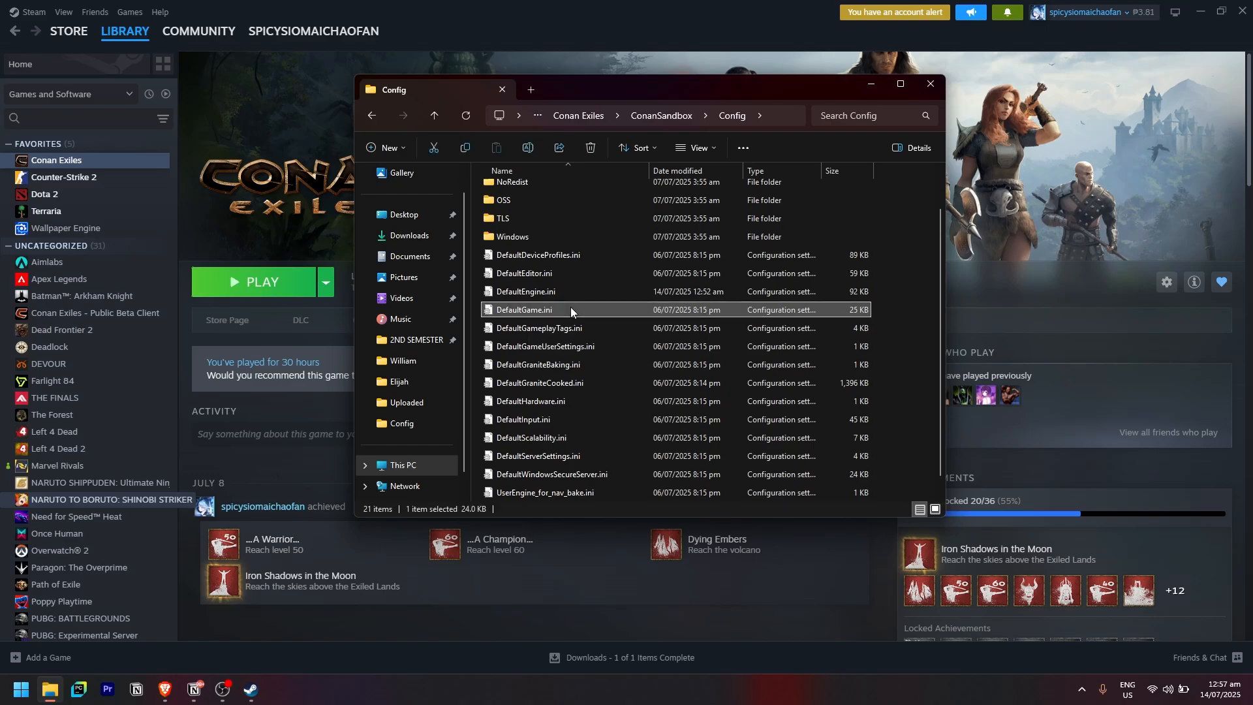
pyautogui.doubleClick(523, 313)
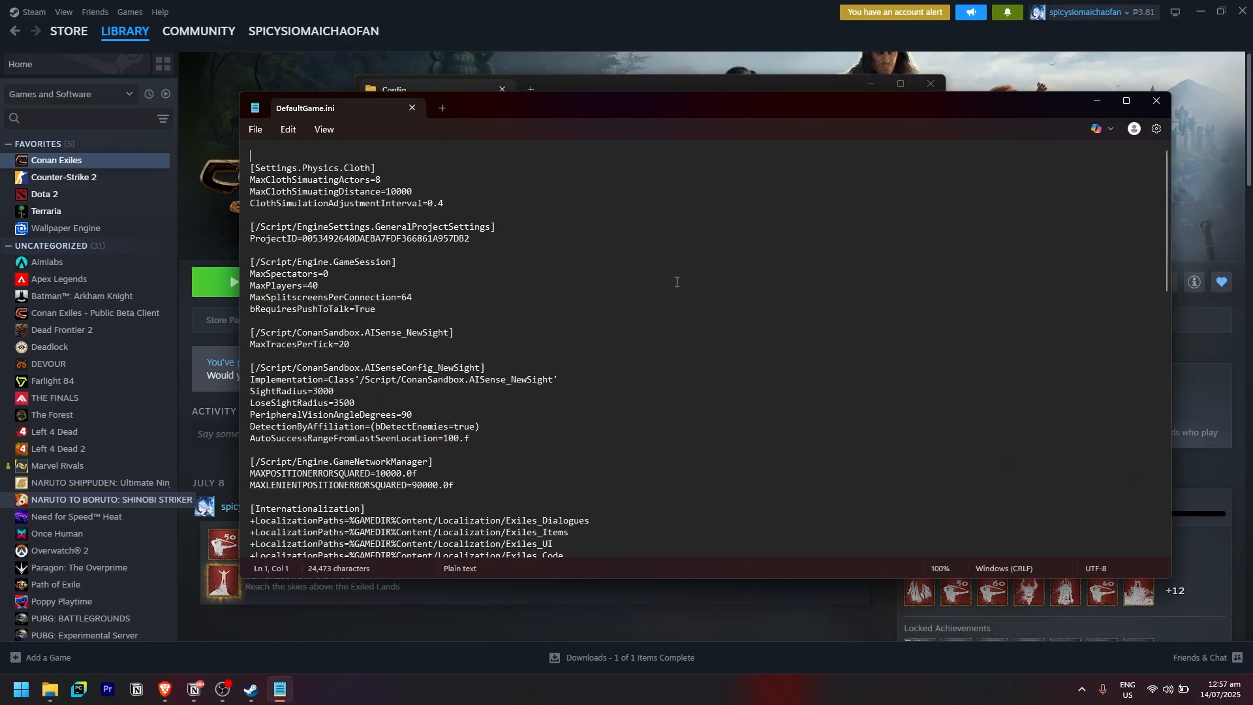
# Change the four StartupMovies lines under MoviePlayerSettings from + to - in maximized Notepad
pyautogui.click(1126, 100)
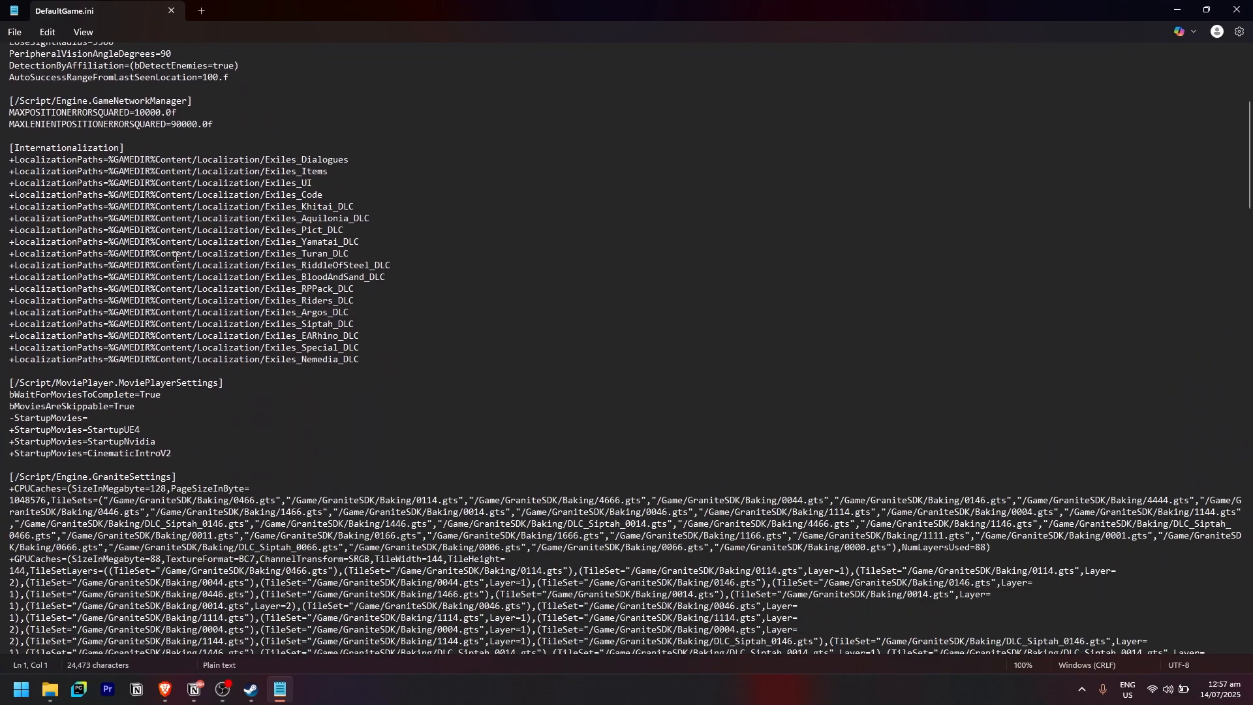
pyautogui.scroll(-3)
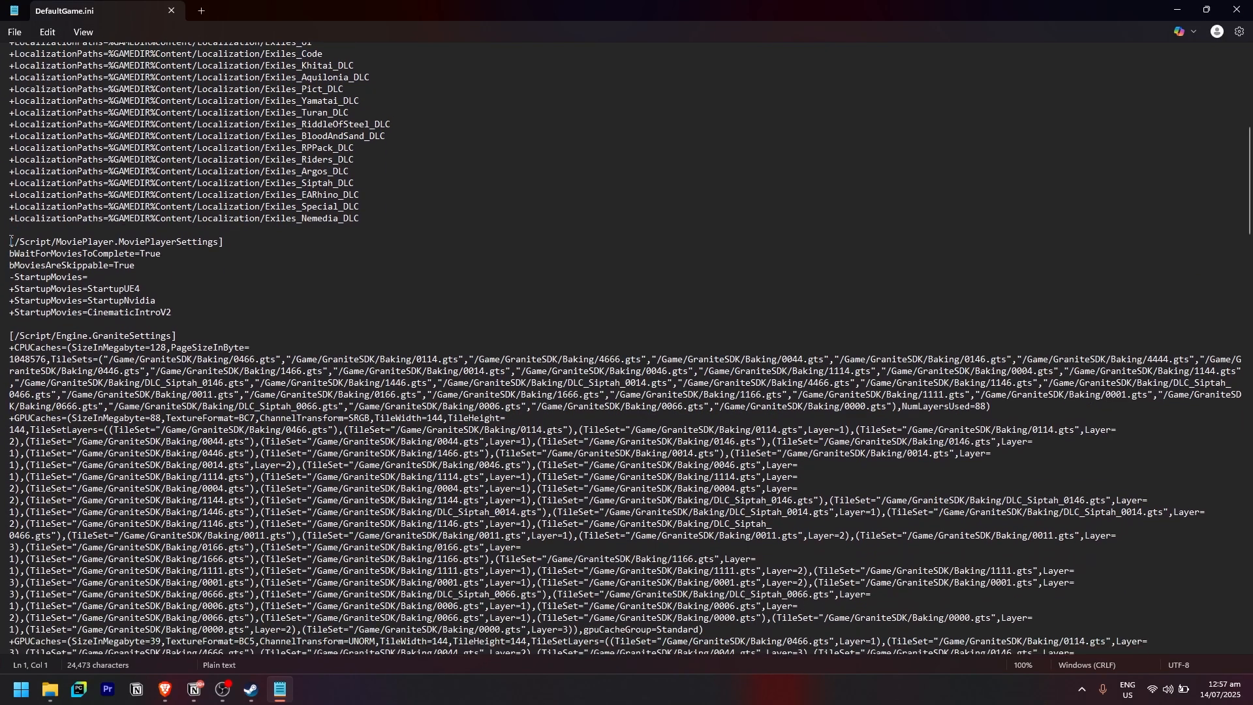
pyautogui.moveTo(8, 240); pyautogui.dragTo(154, 313)
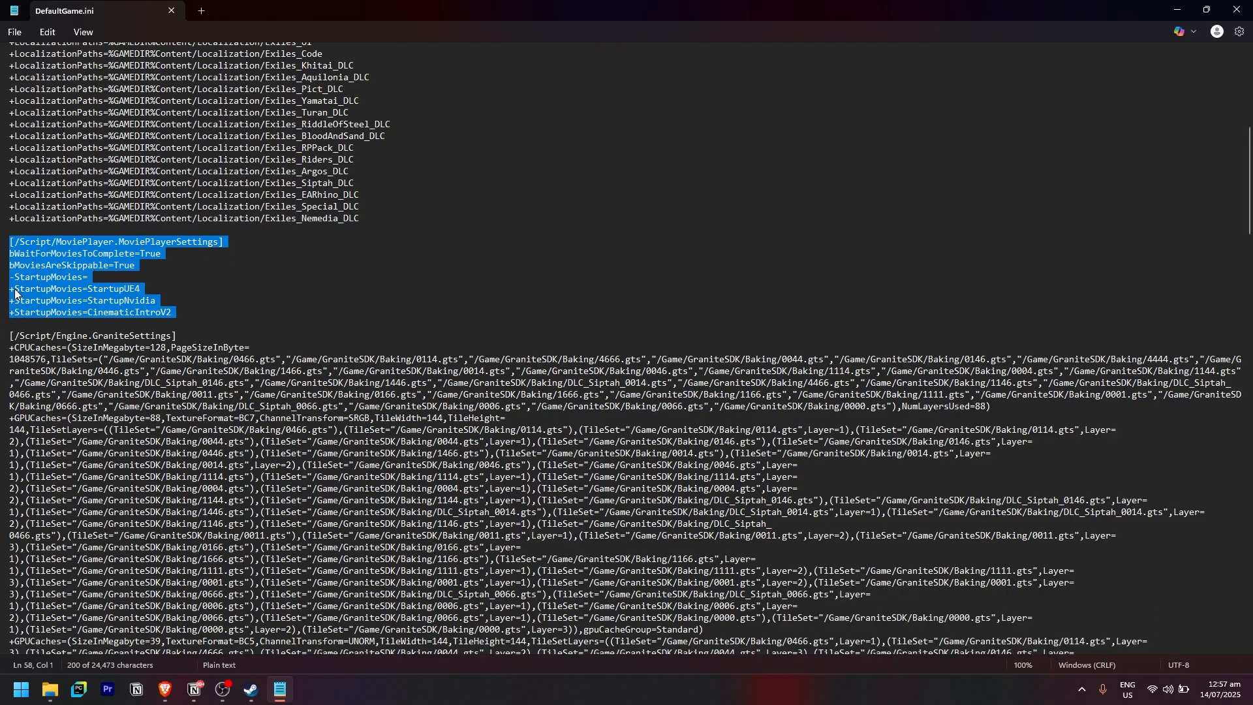
pyautogui.click(147, 325)
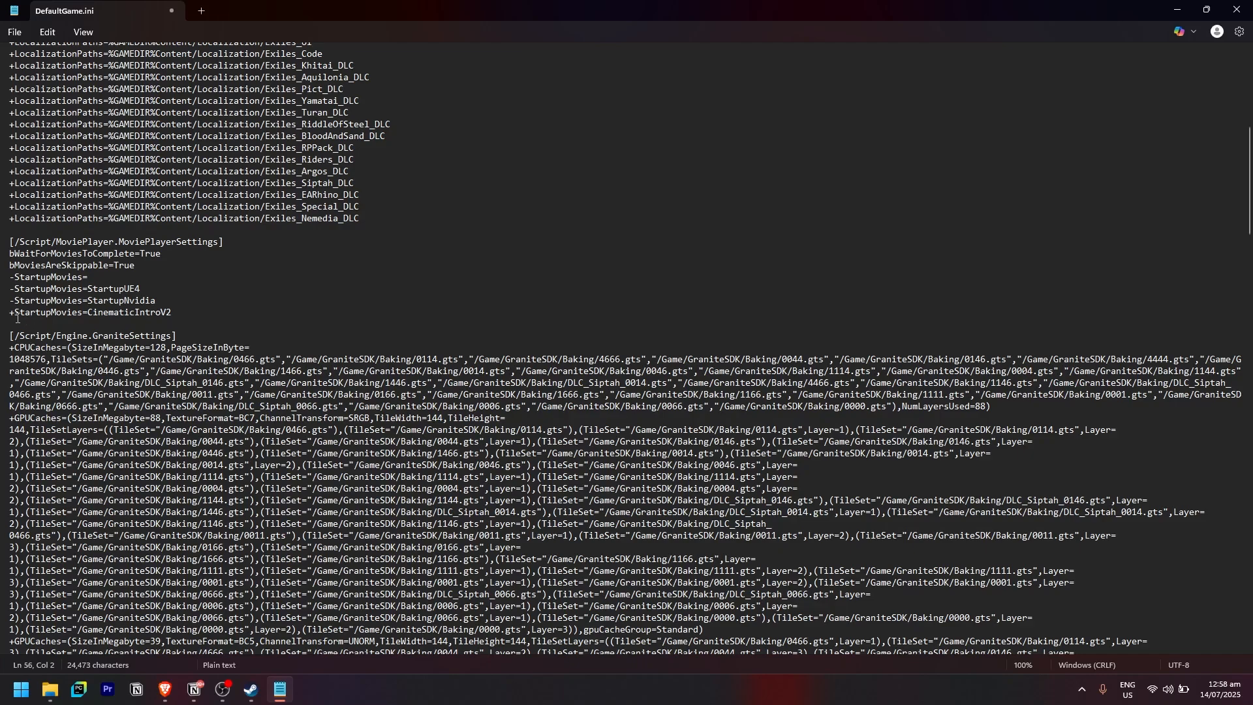
pyautogui.moveTo(10, 277); pyautogui.dragTo(171, 312)
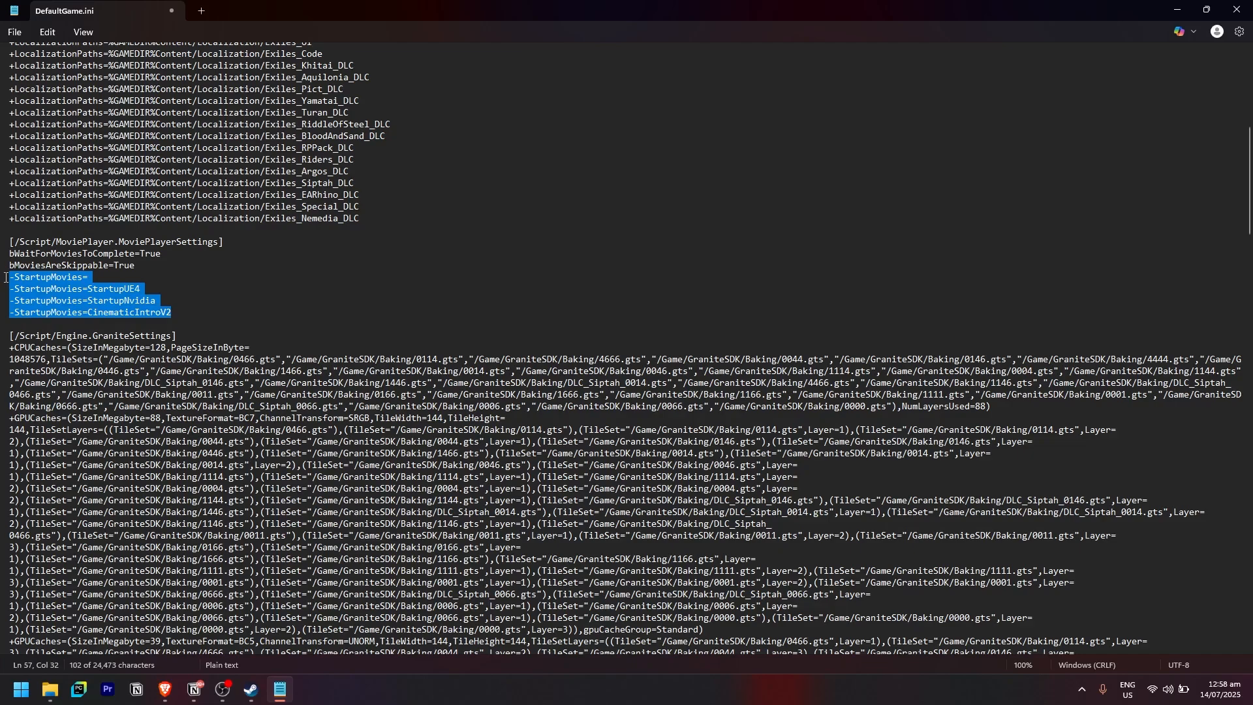
pyautogui.moveTo(80, 287)
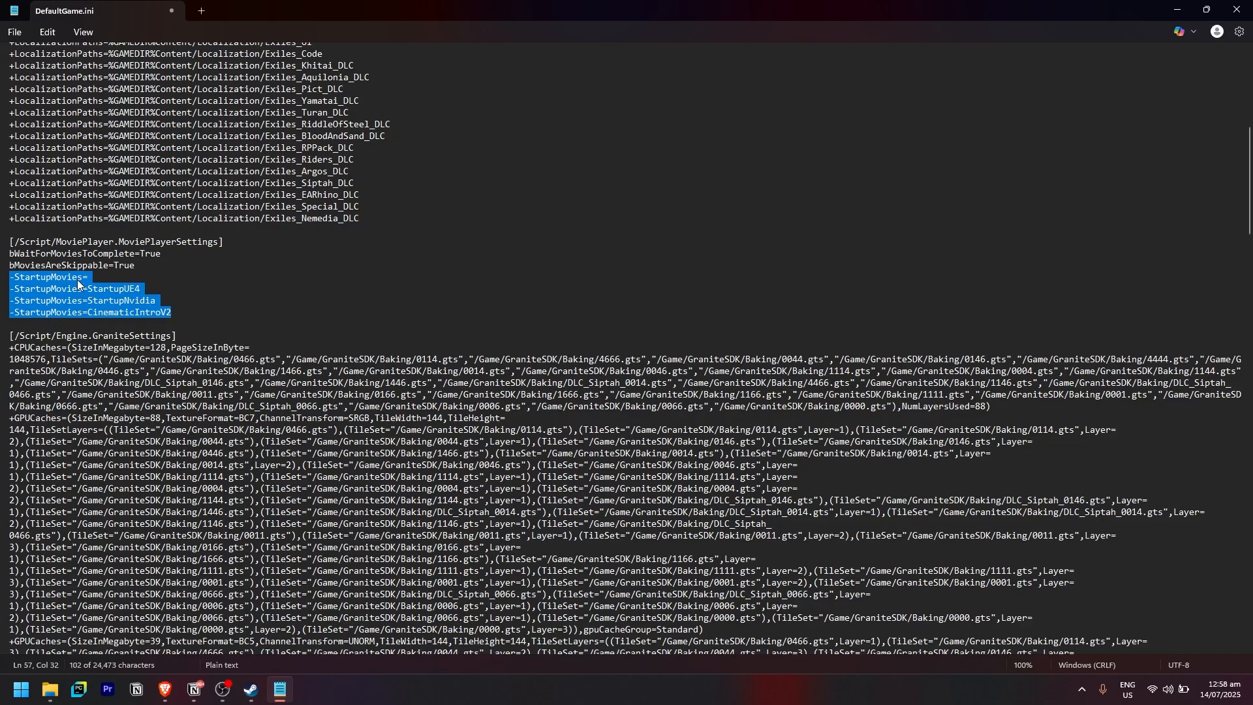
pyautogui.click(14, 32)
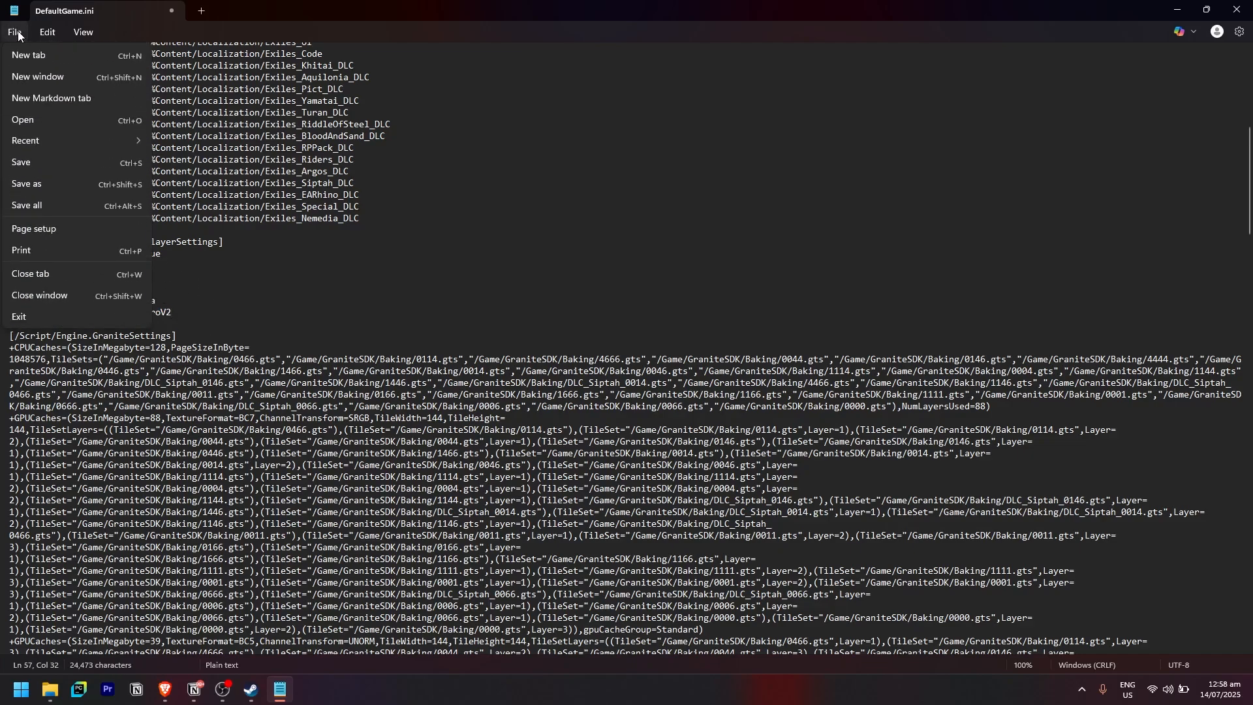
# Save DefaultGame.ini, close the Config folder, then launch Conan Exiles via Steam Play and Funcom's Launch
pyautogui.click(15, 32)
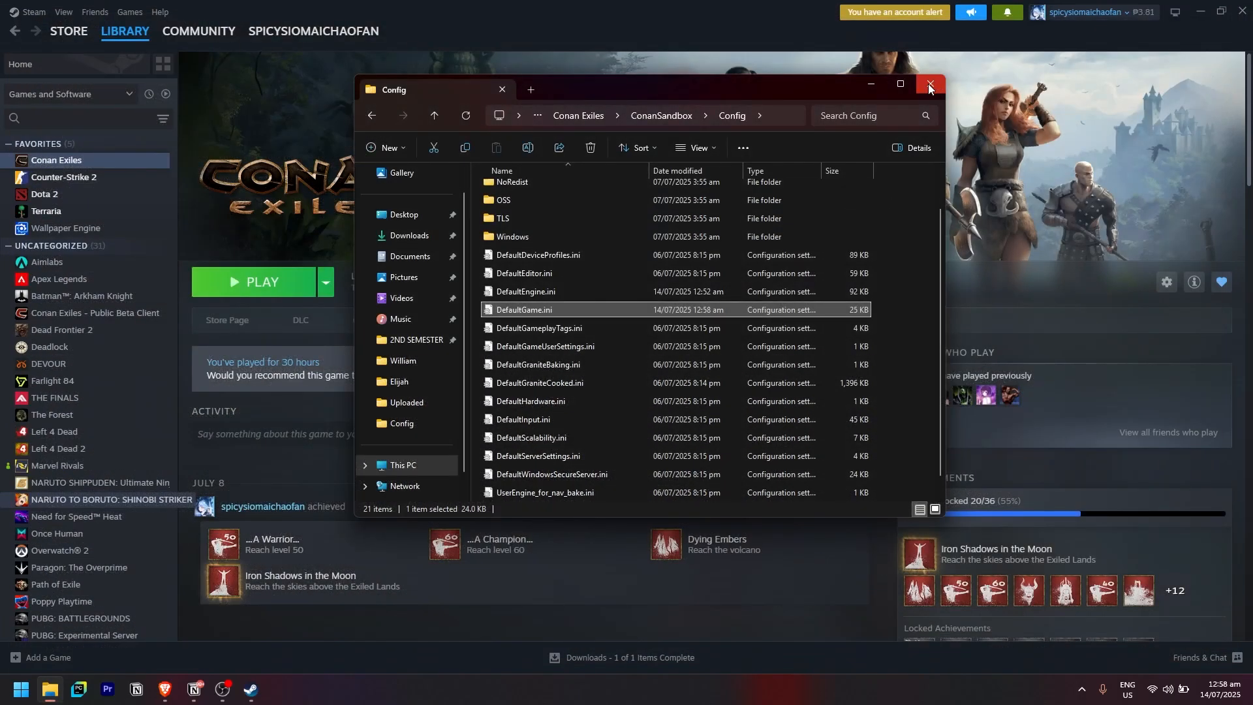
pyautogui.click(927, 86)
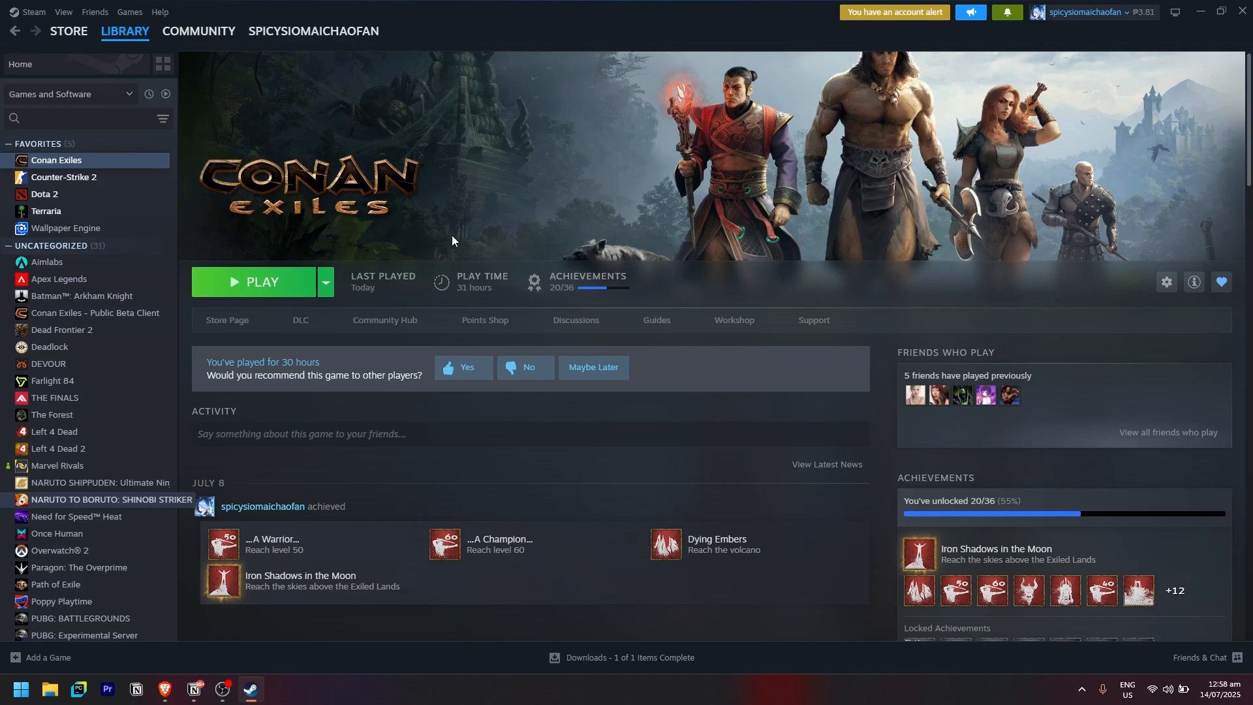
pyautogui.click(261, 282)
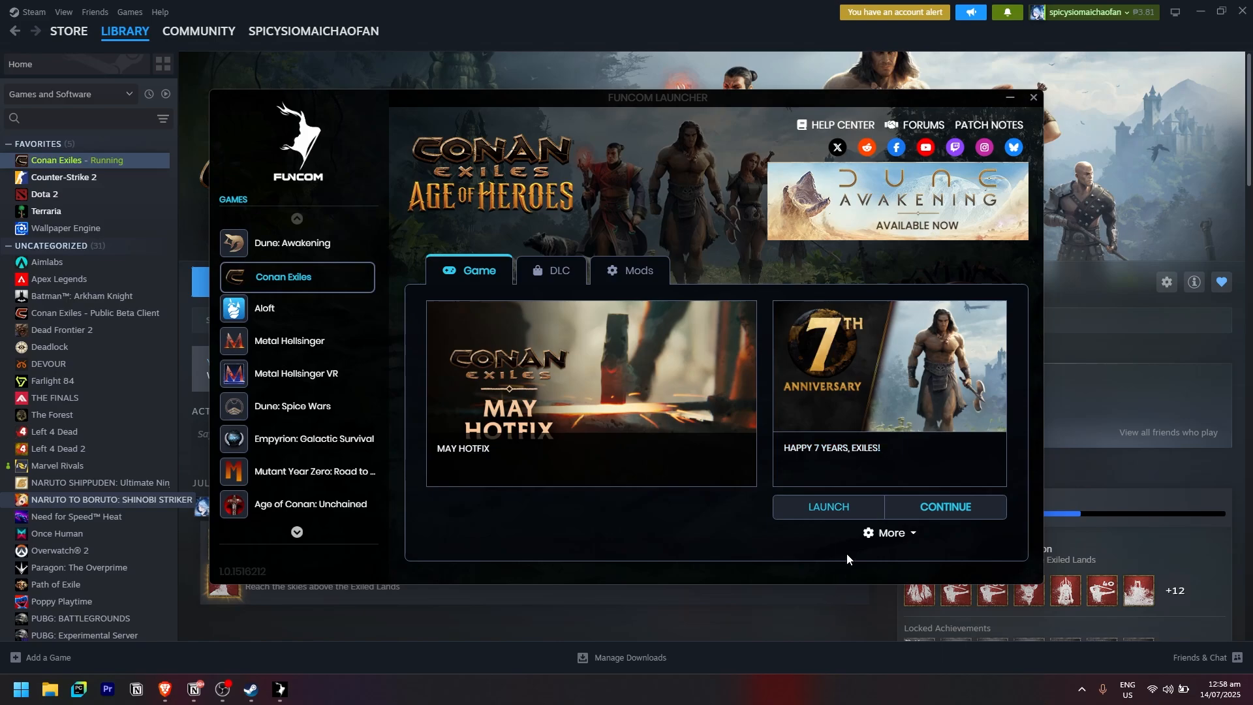
pyautogui.click(826, 506)
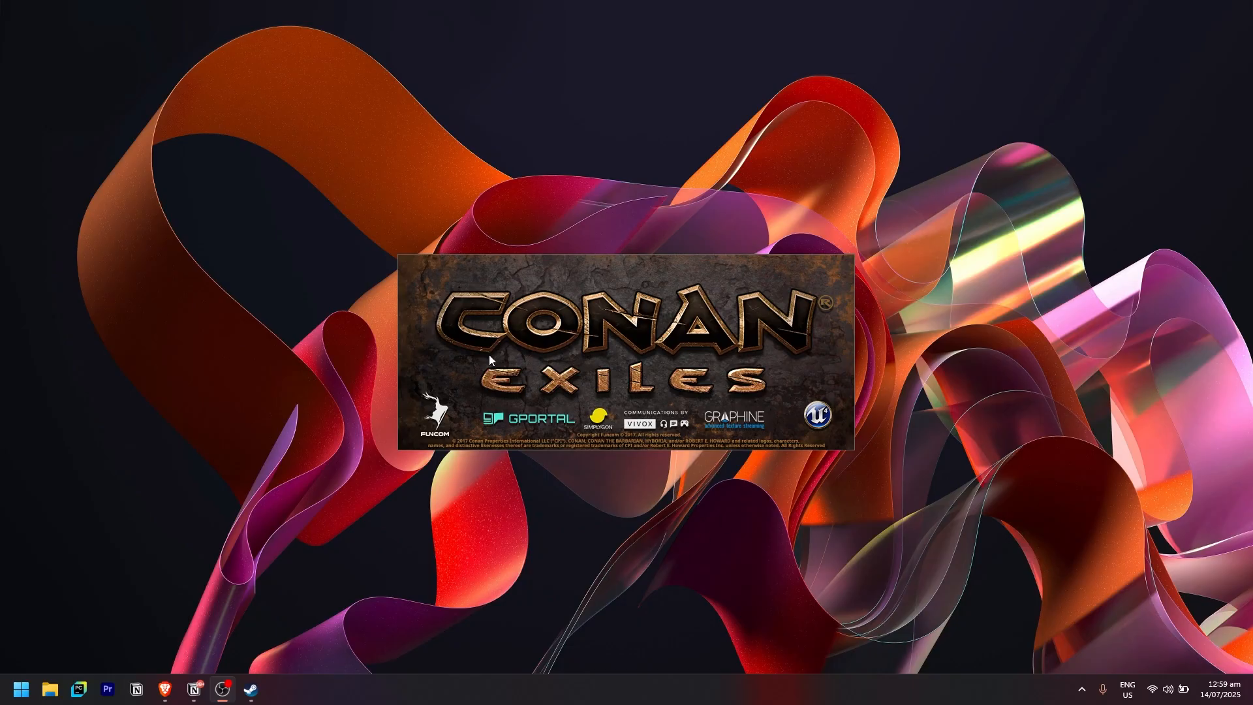
pyautogui.moveTo(1001, 245)
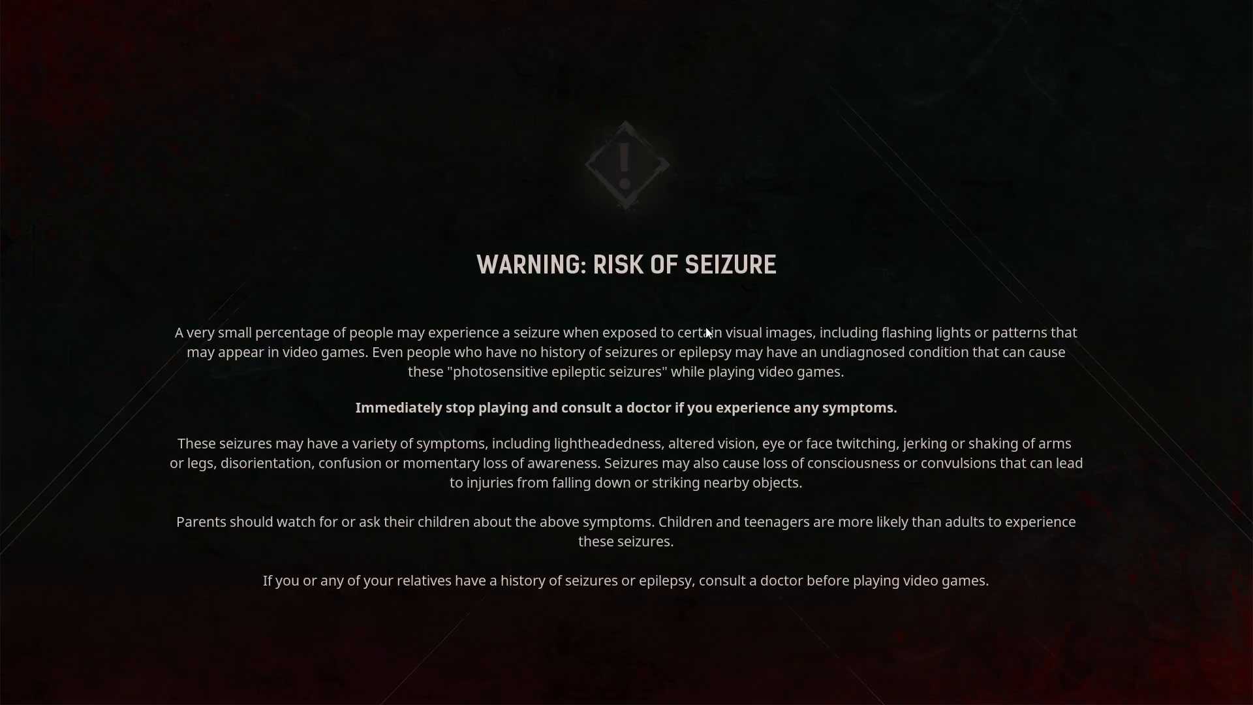
pyautogui.moveTo(730, 370)
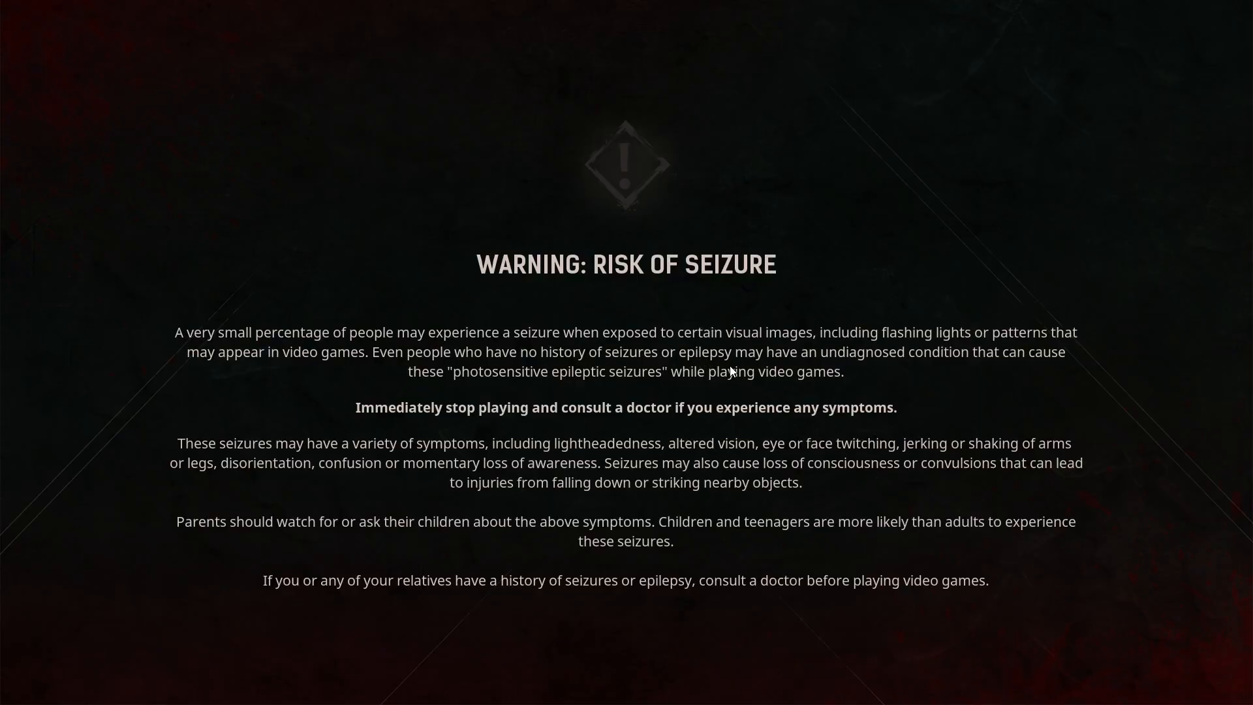